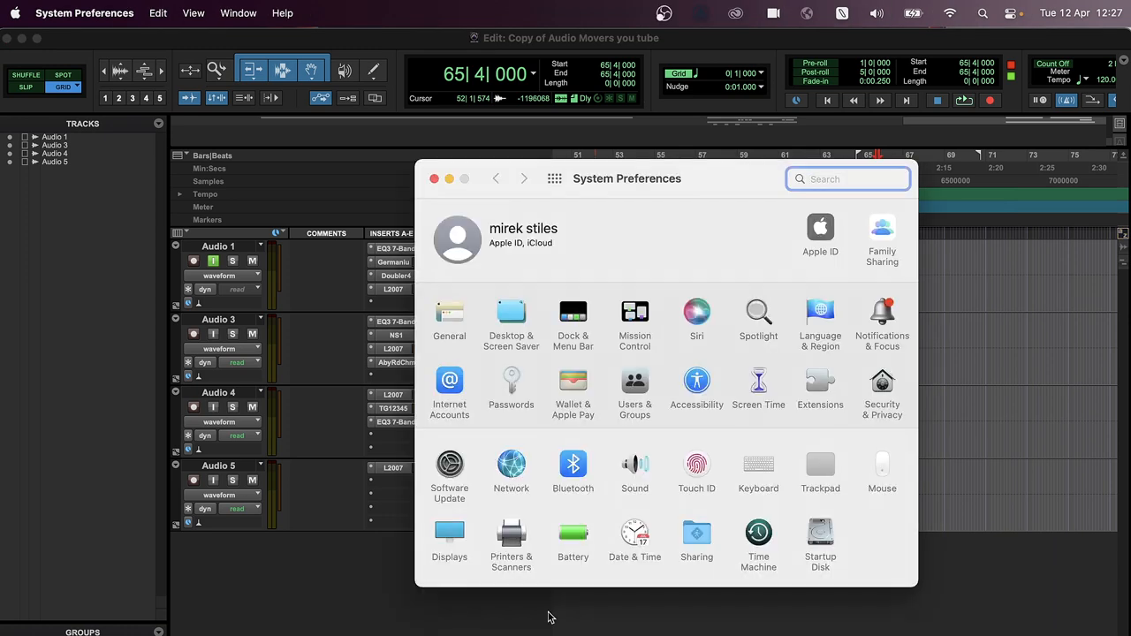
Step: Select Omnibus A as the Mac's sound output device in the Sound settings
left_click(634, 463)
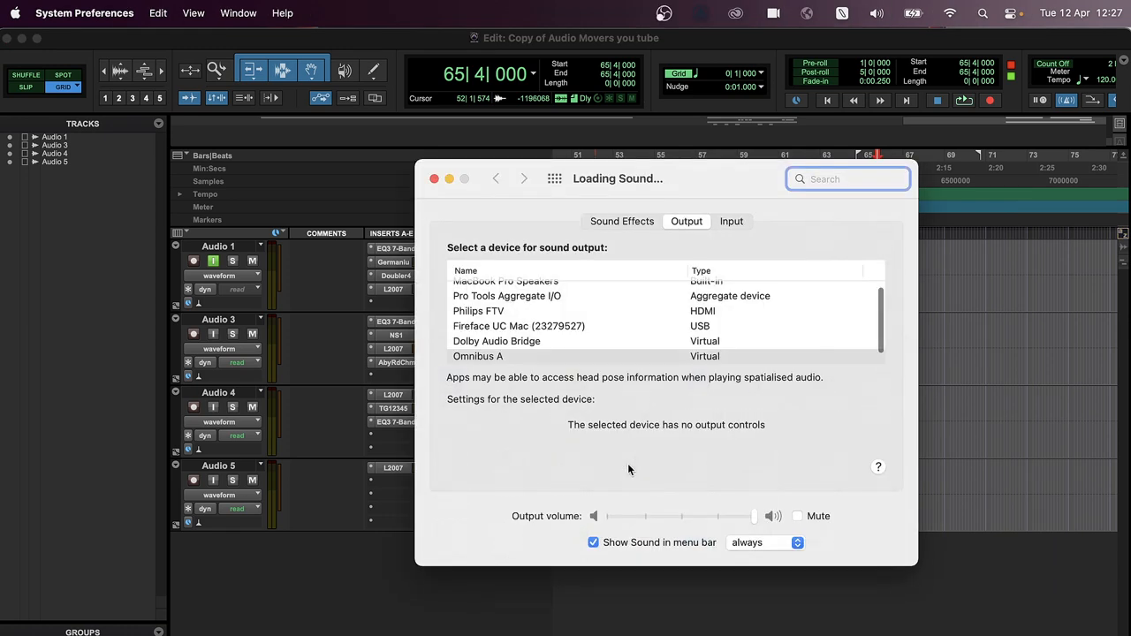
scroll("down", 3)
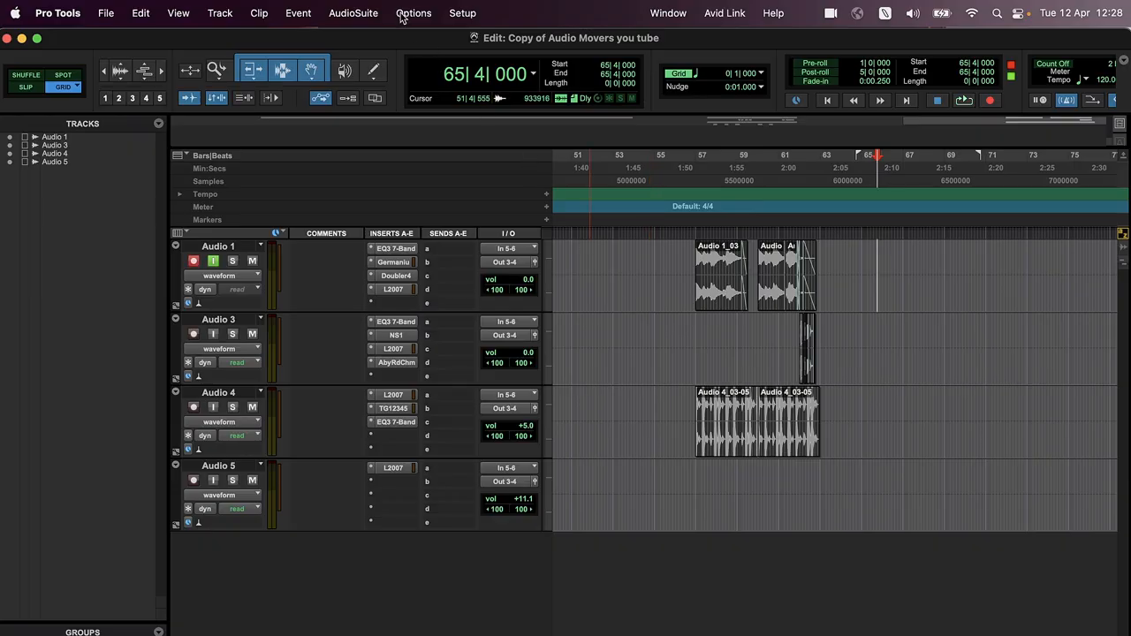
Step: Bring up Pro Tools' Playback Engine settings from the Setup menu
left_click(463, 12)
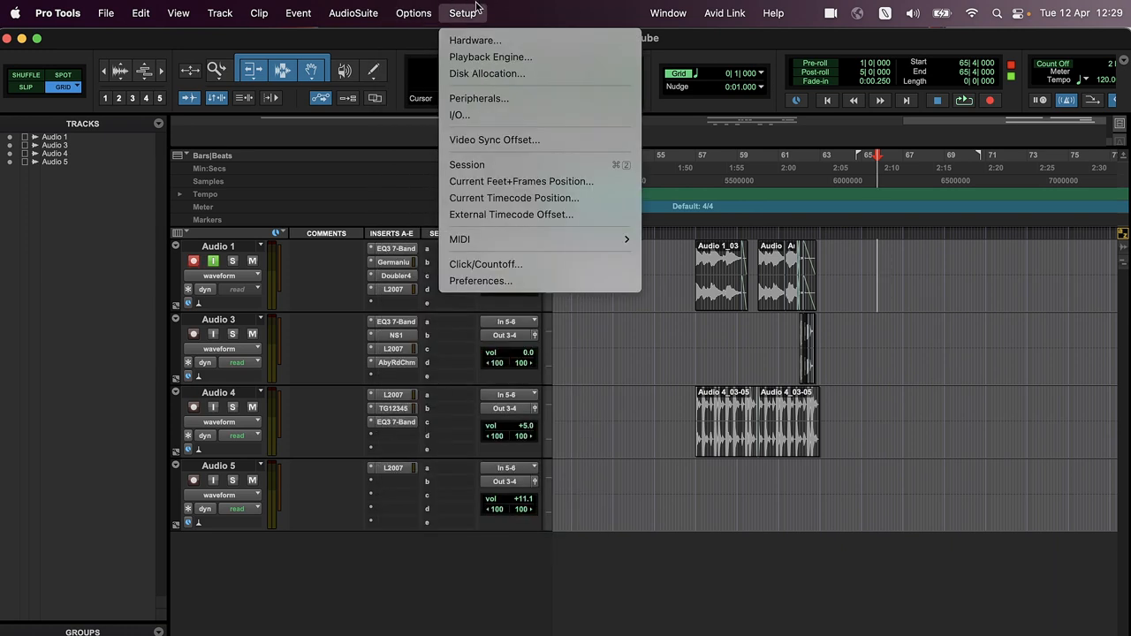
left_click(490, 57)
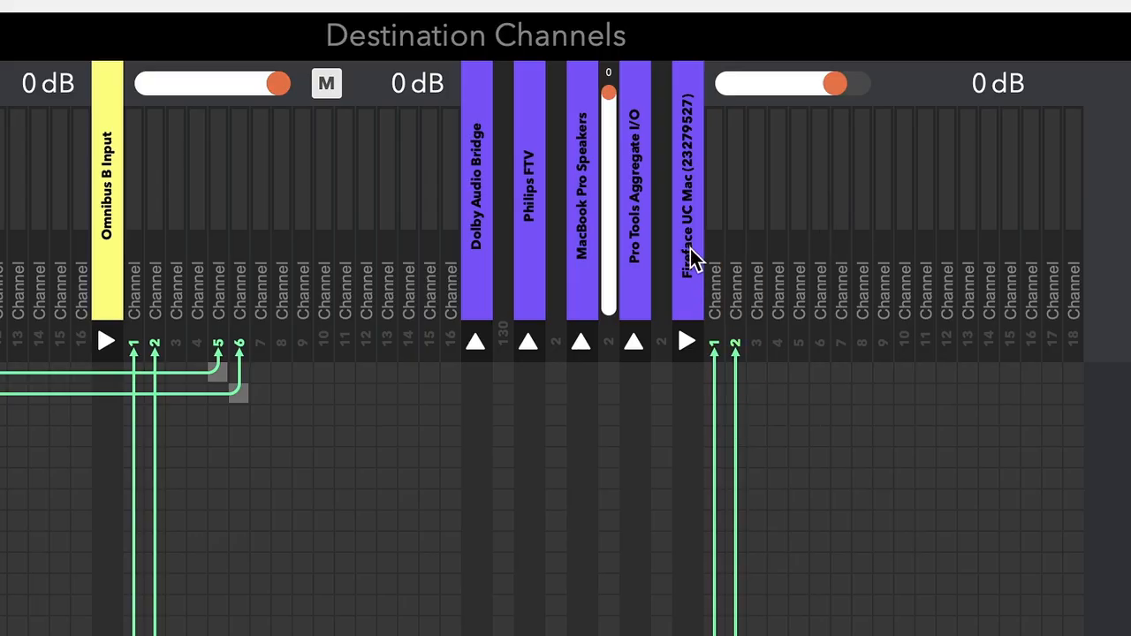
mouse_move(698, 297)
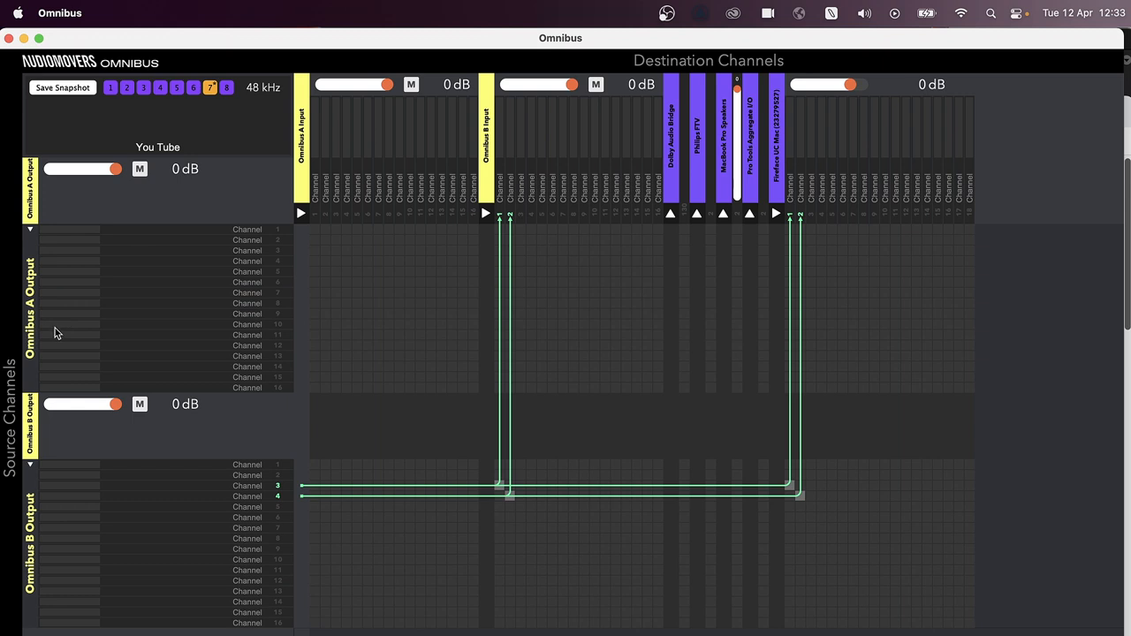
mouse_move(458, 149)
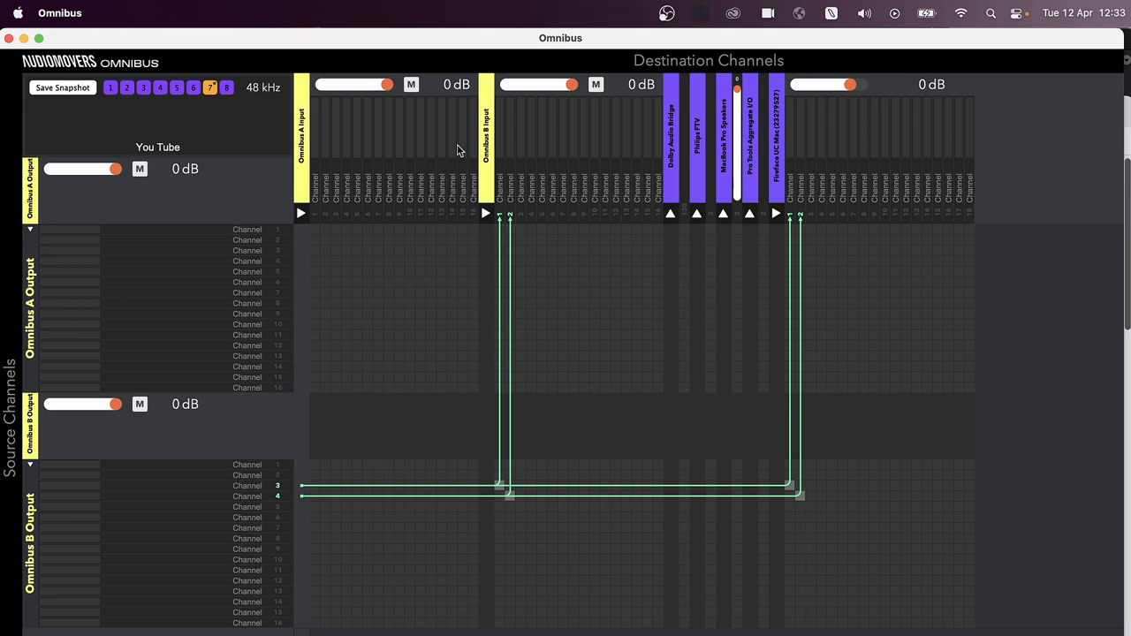
mouse_move(491, 133)
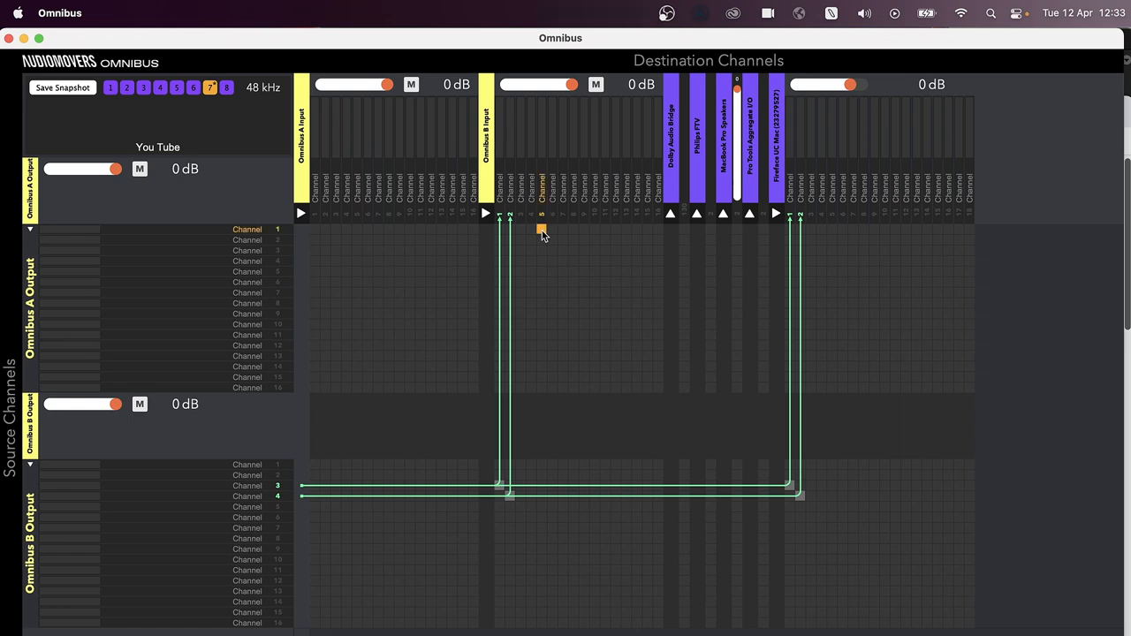
mouse_move(541, 230)
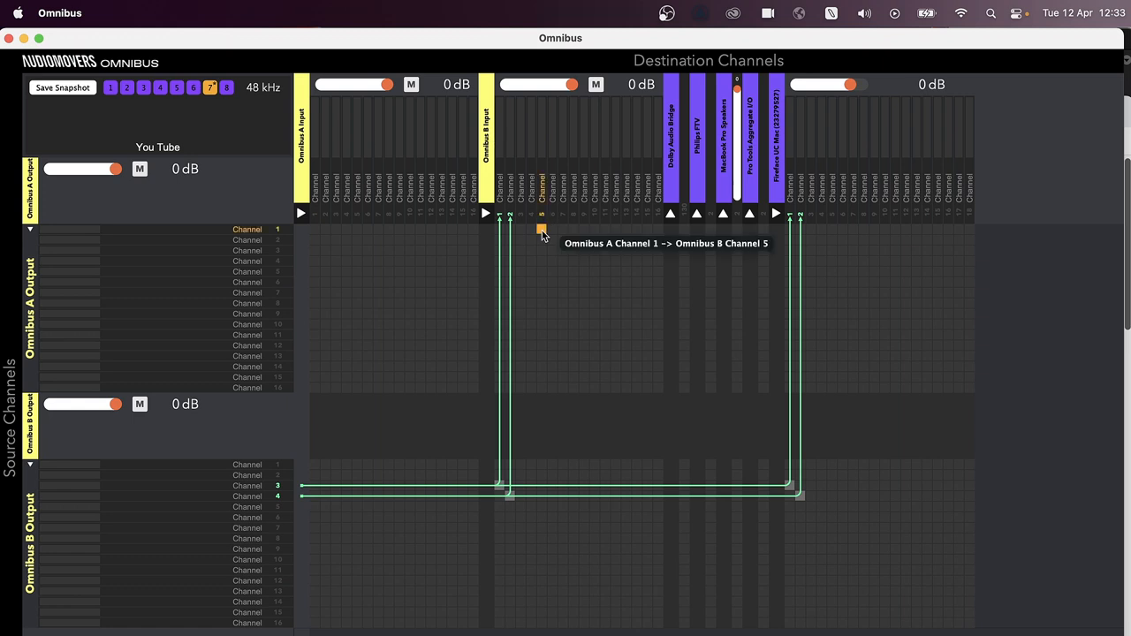